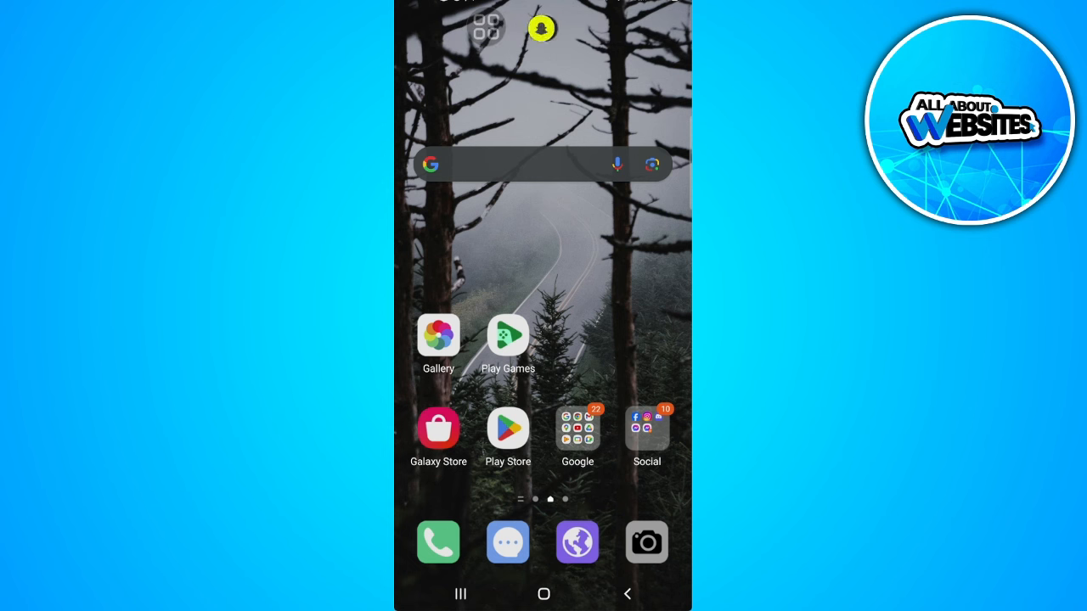
Launch TikTok from the Social apps folder on the home screen
left_click(646, 428)
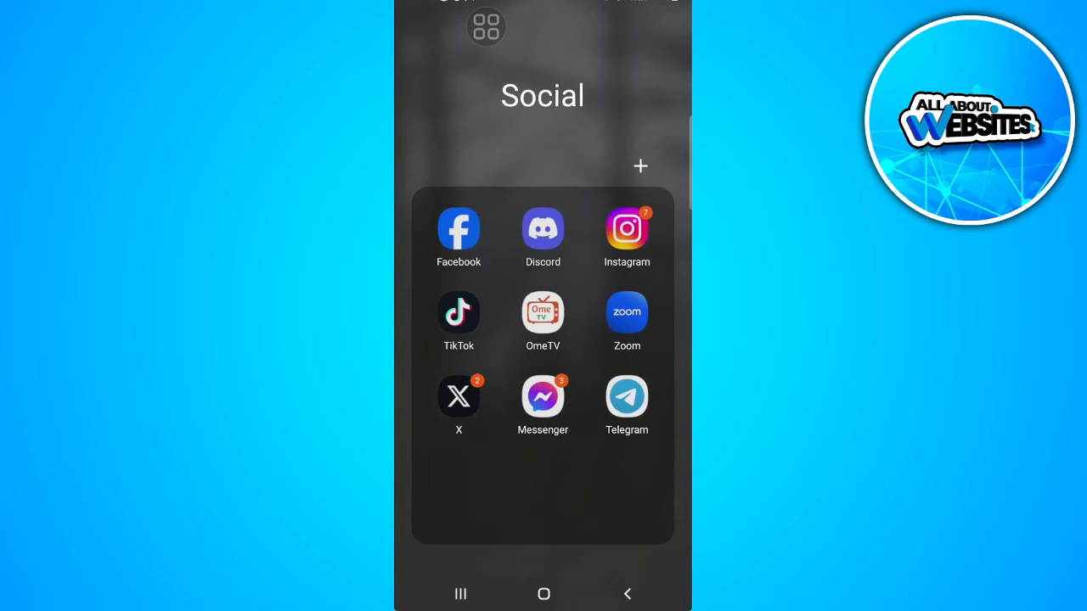
left_click(459, 313)
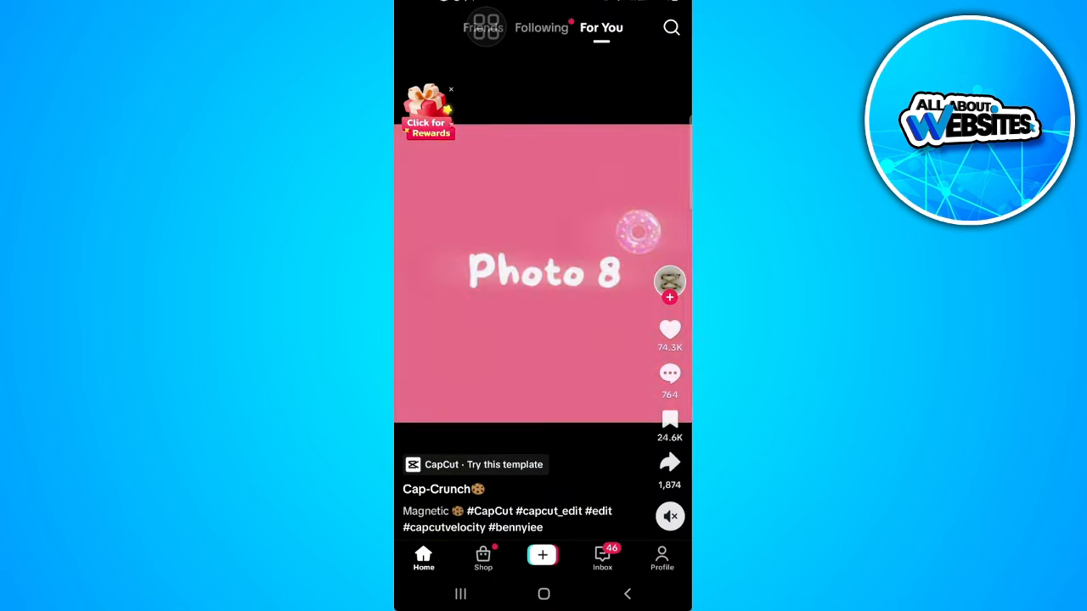
Reach Settings and privacy from the profile page's options menu
left_click(662, 557)
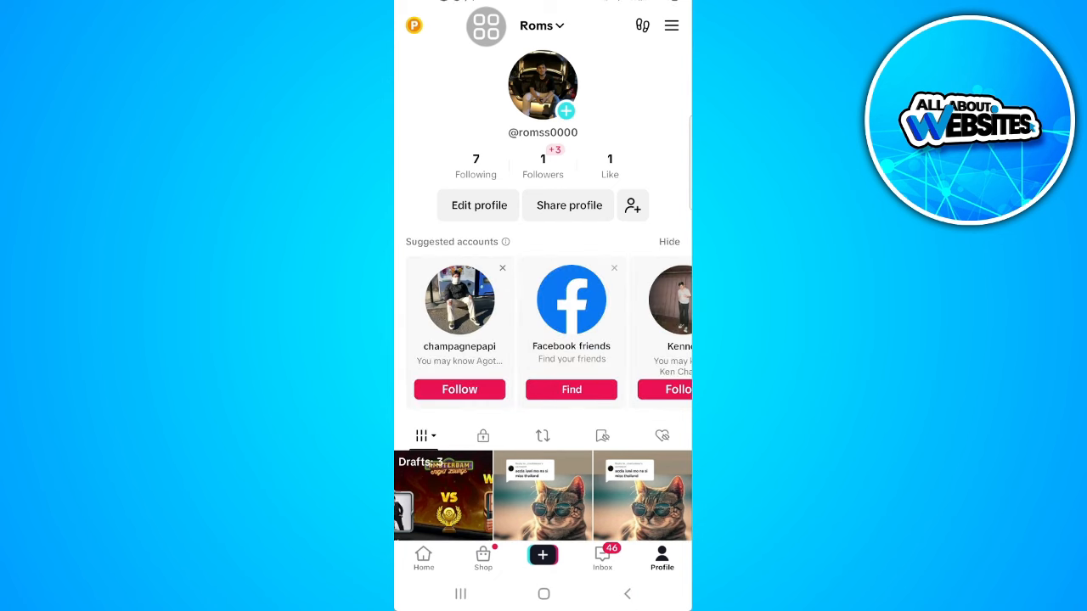
left_click(671, 25)
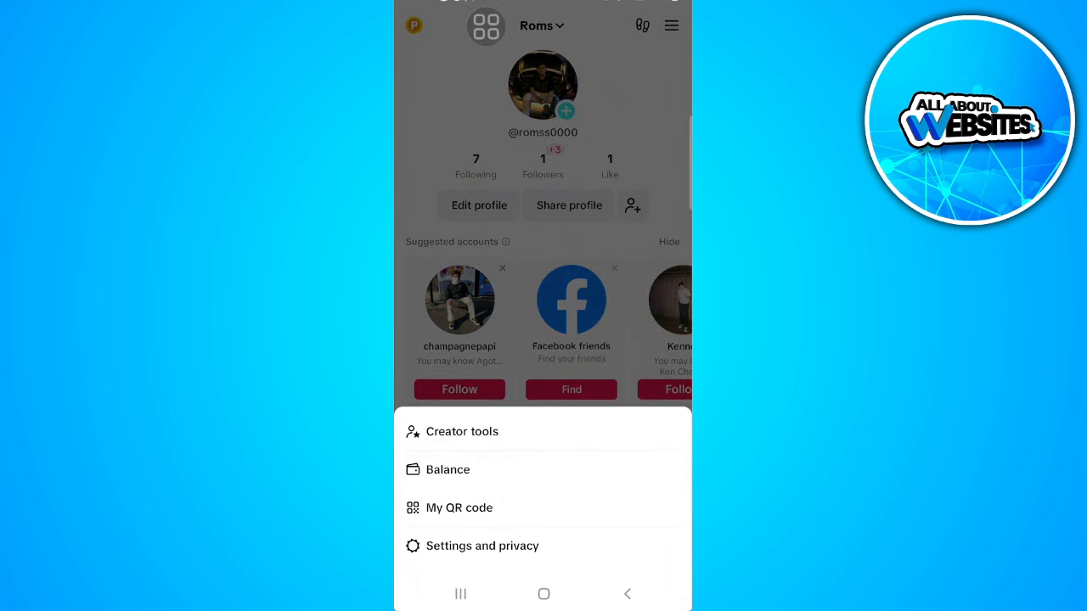
left_click(482, 546)
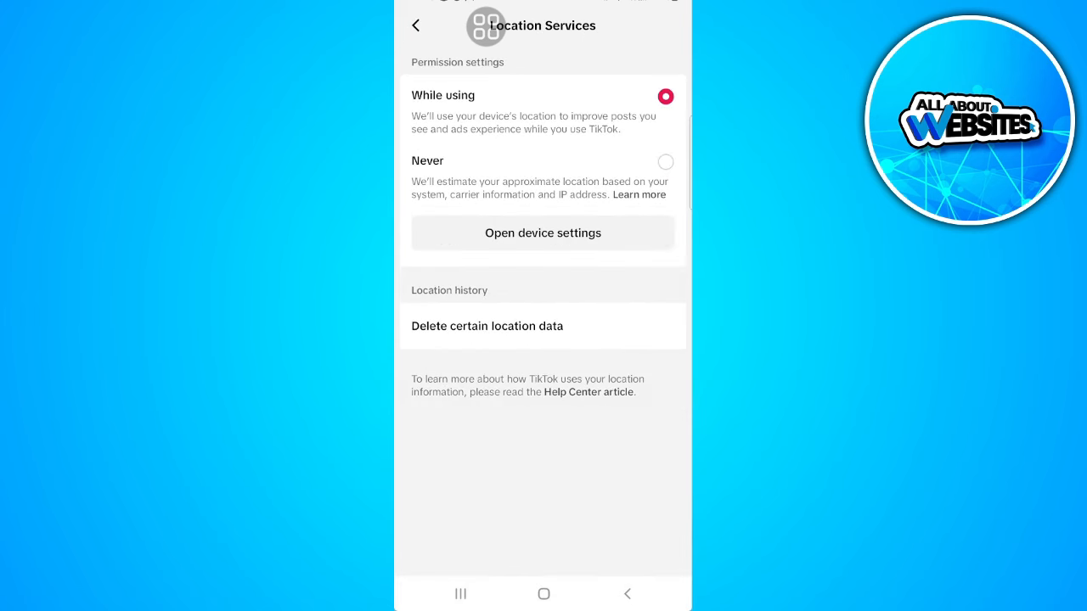
Choose Never for TikTok location, then continue to the phone's TikTok permissions
left_click(666, 161)
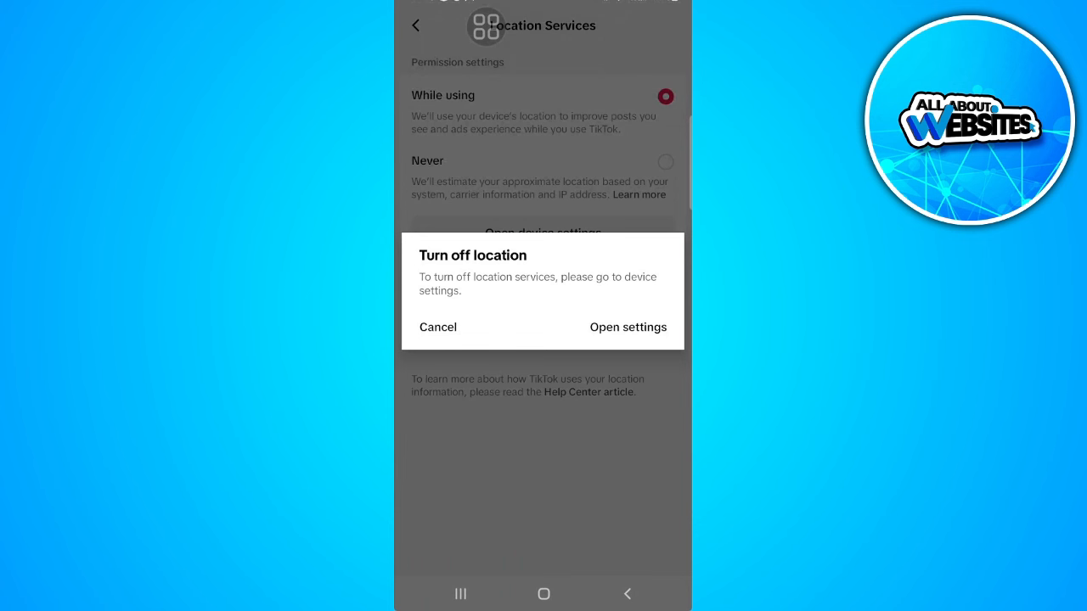
left_click(628, 326)
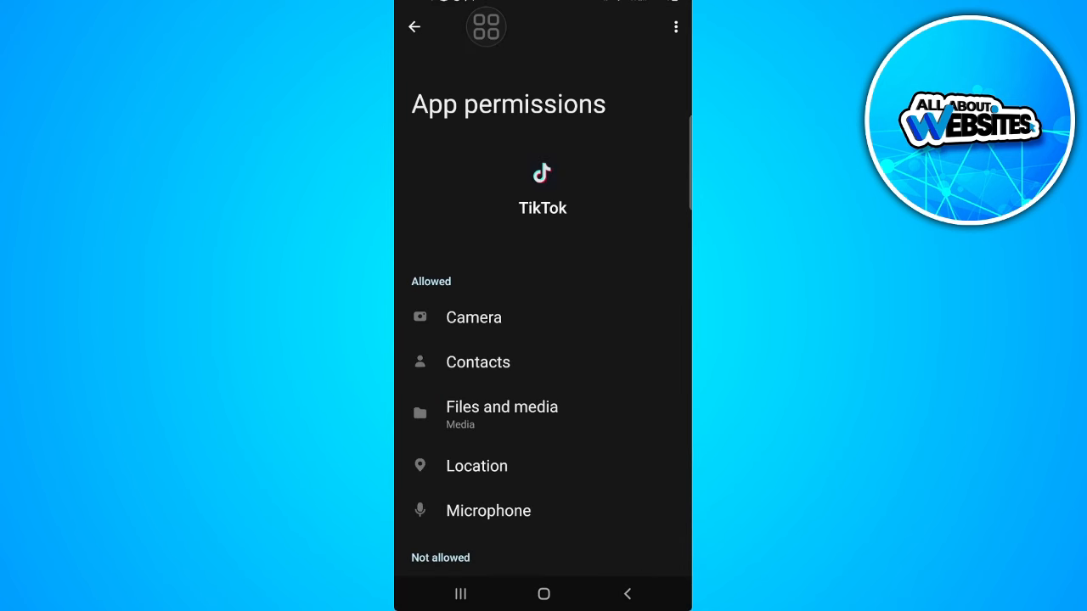
Set TikTok's location permission to Don't allow and return to TikTok showing Never
scroll("up", 3)
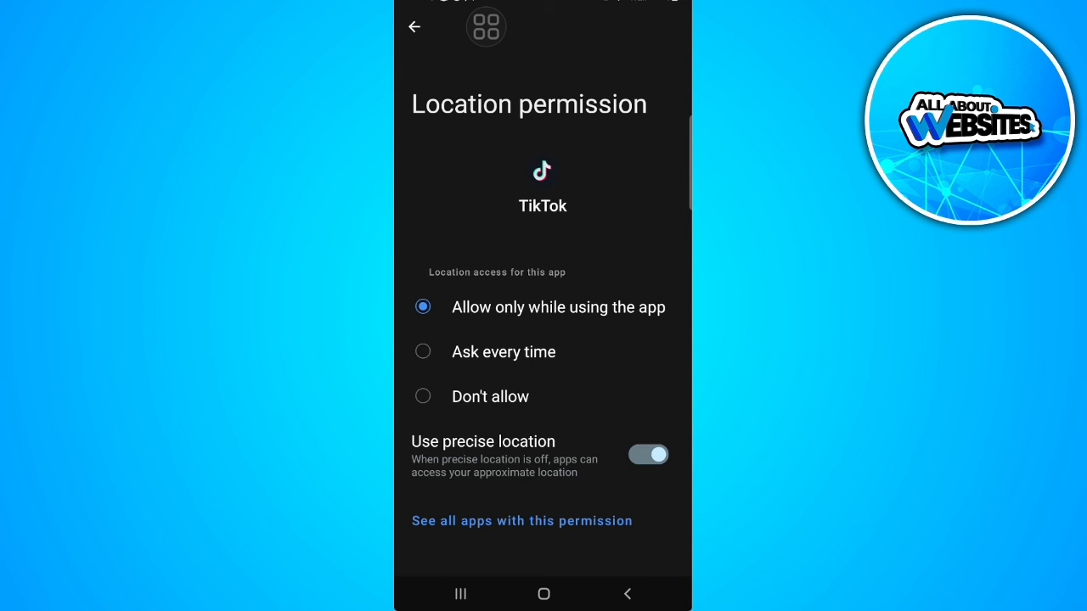
left_click(423, 397)
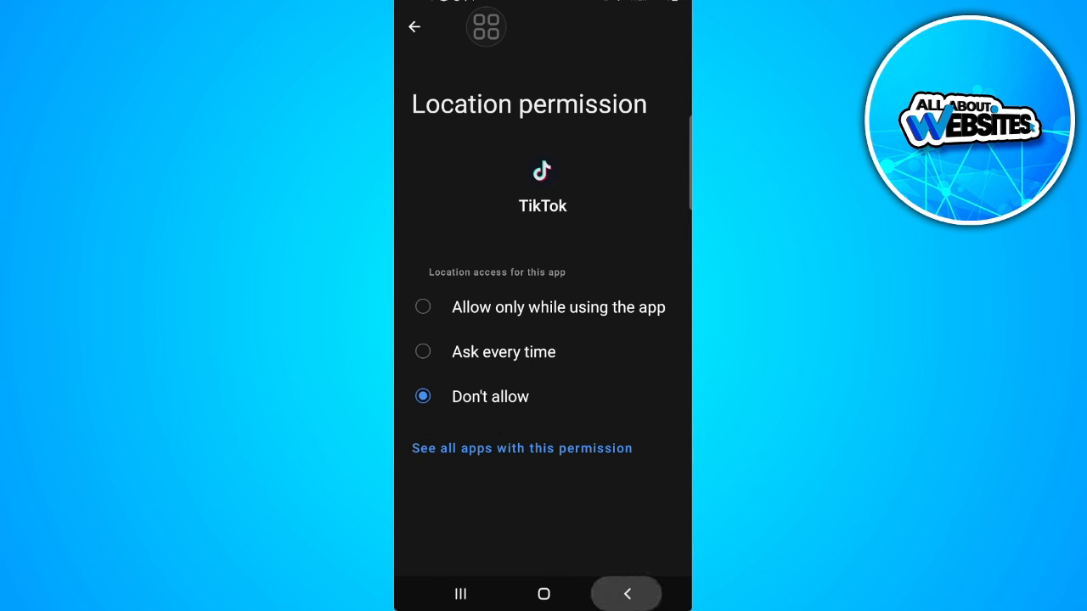
left_click(415, 27)
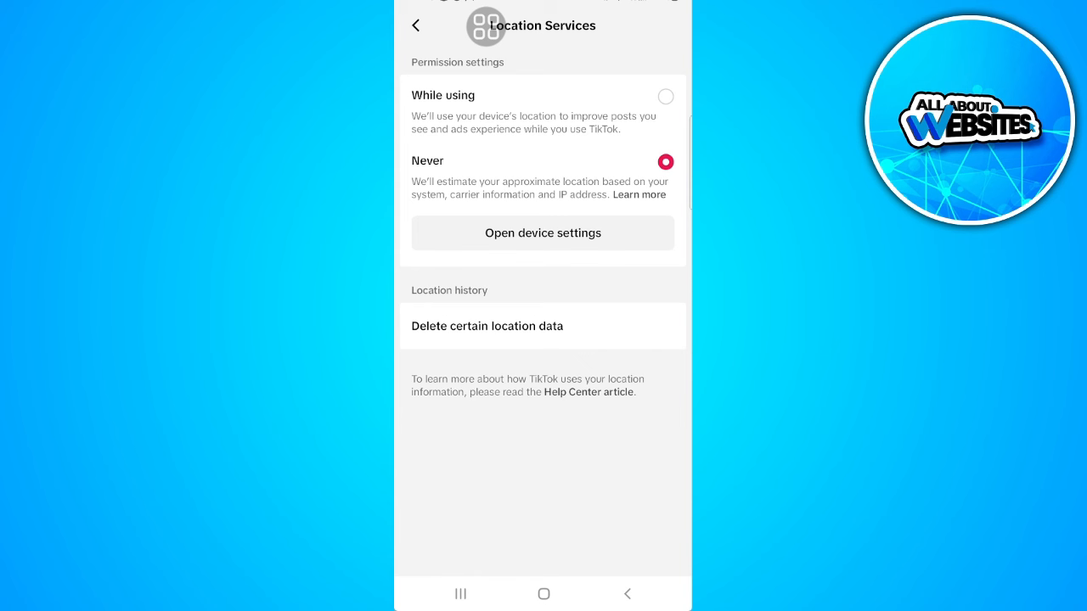
Delete TikTok's stored location history, then switch to the phone's Settings app
left_click(486, 327)
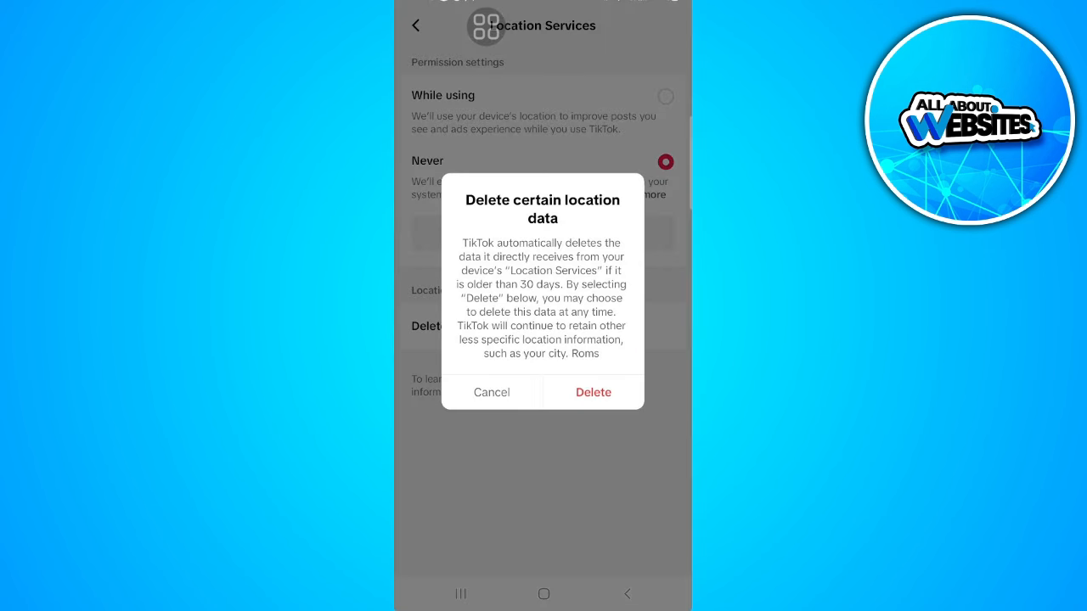
left_click(593, 391)
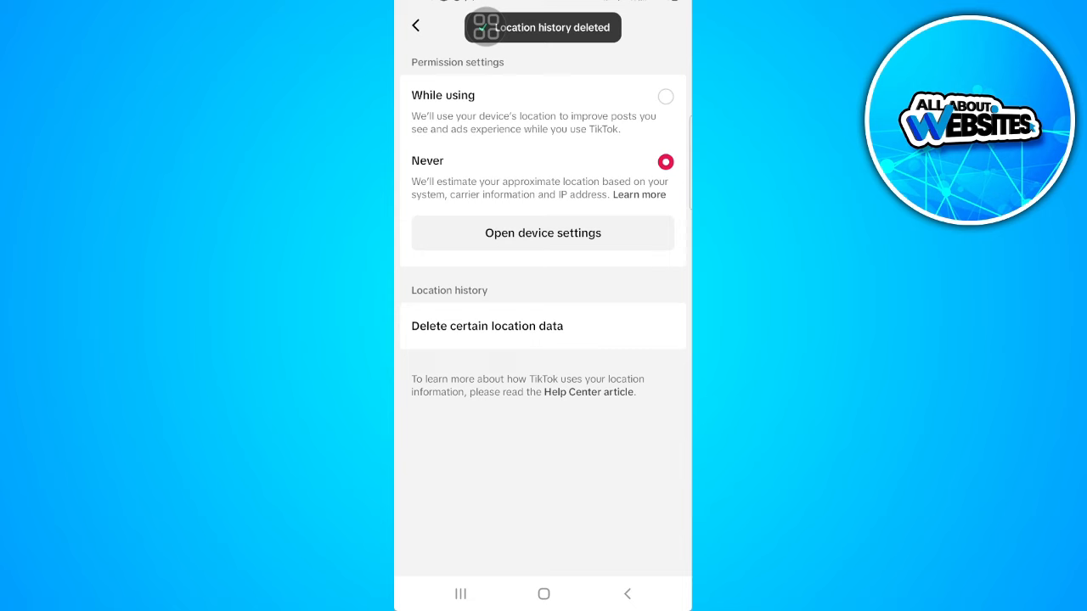
left_click(544, 594)
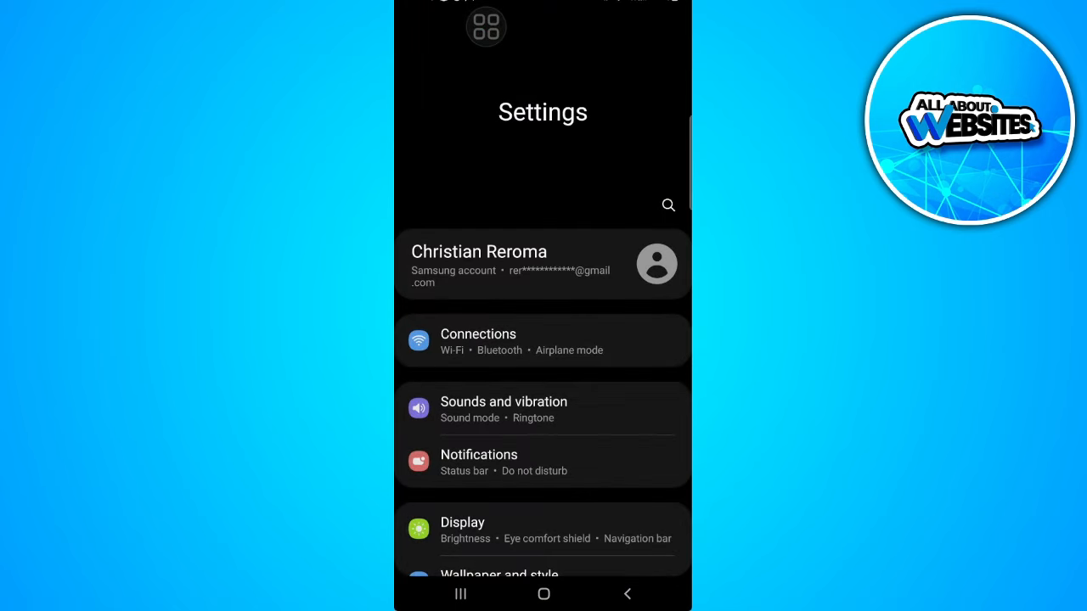
Scroll down Settings toward General management and its Language page
scroll("down", 3)
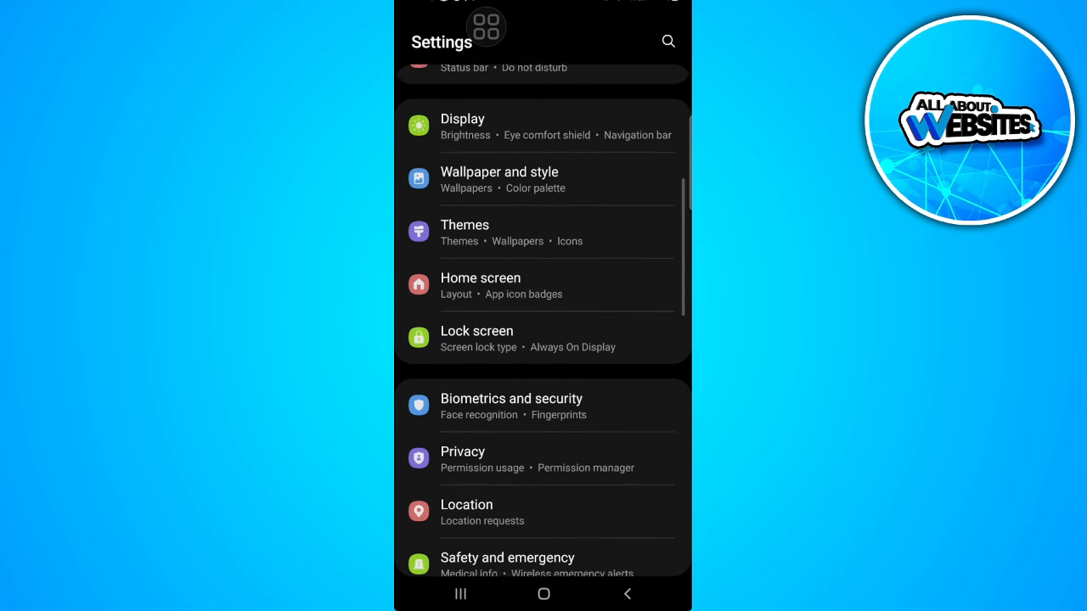
scroll("down", 3)
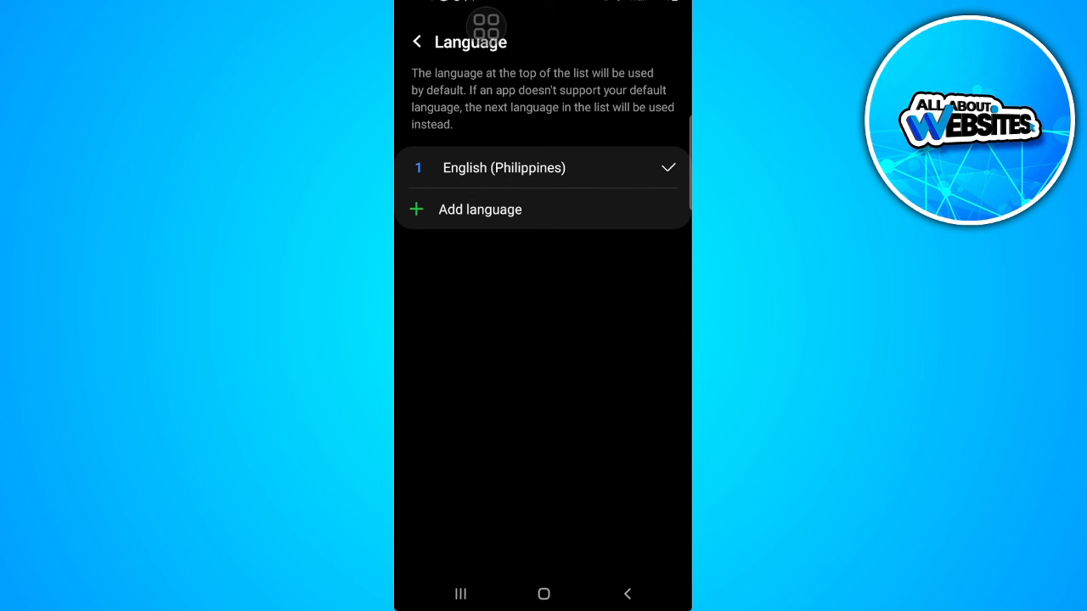
Go back to General management and enter the Date and time settings
left_click(418, 40)
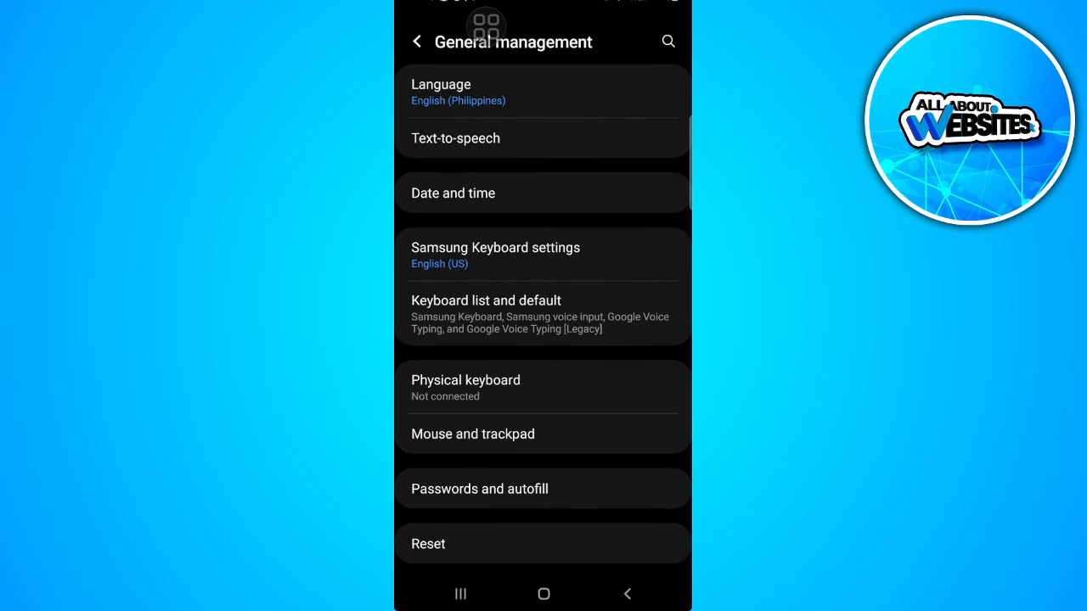
left_click(452, 193)
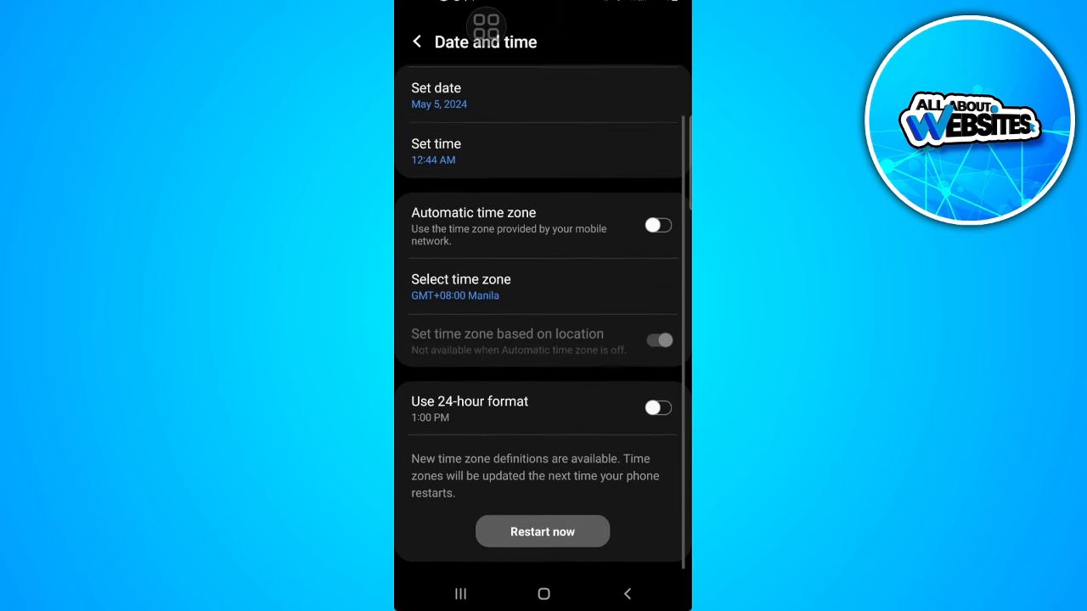
Browse the Region list without choosing one, then return to General management
scroll("up", 3)
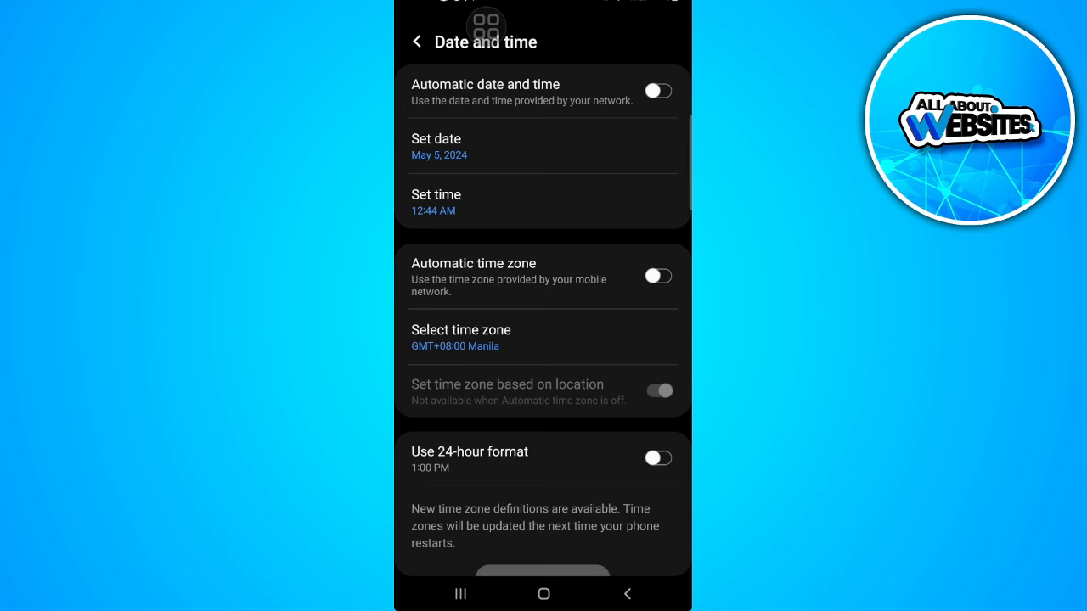
left_click(460, 337)
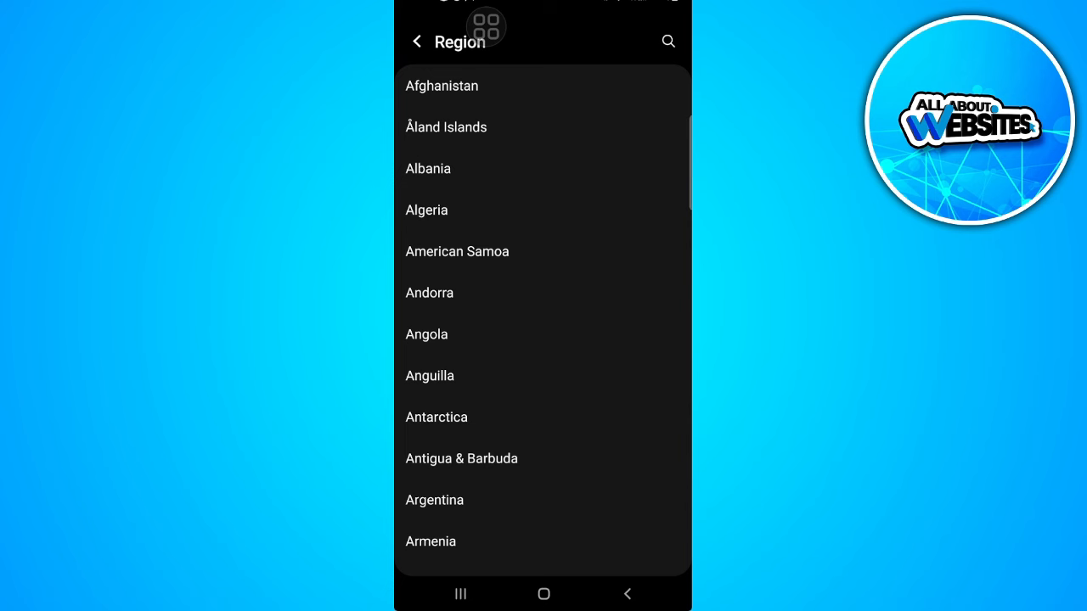
left_click(418, 41)
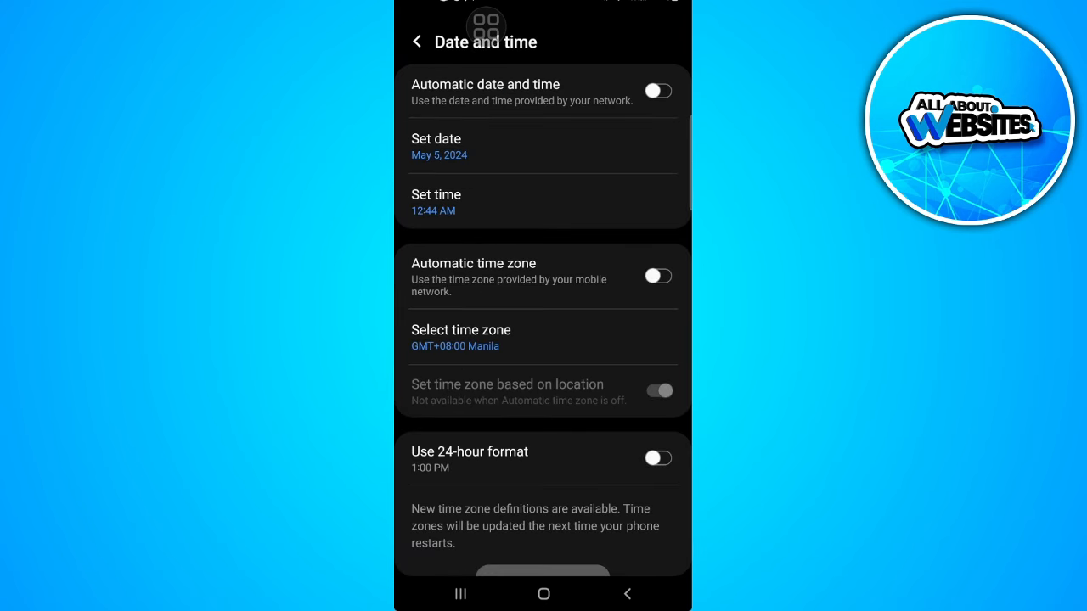
left_click(418, 40)
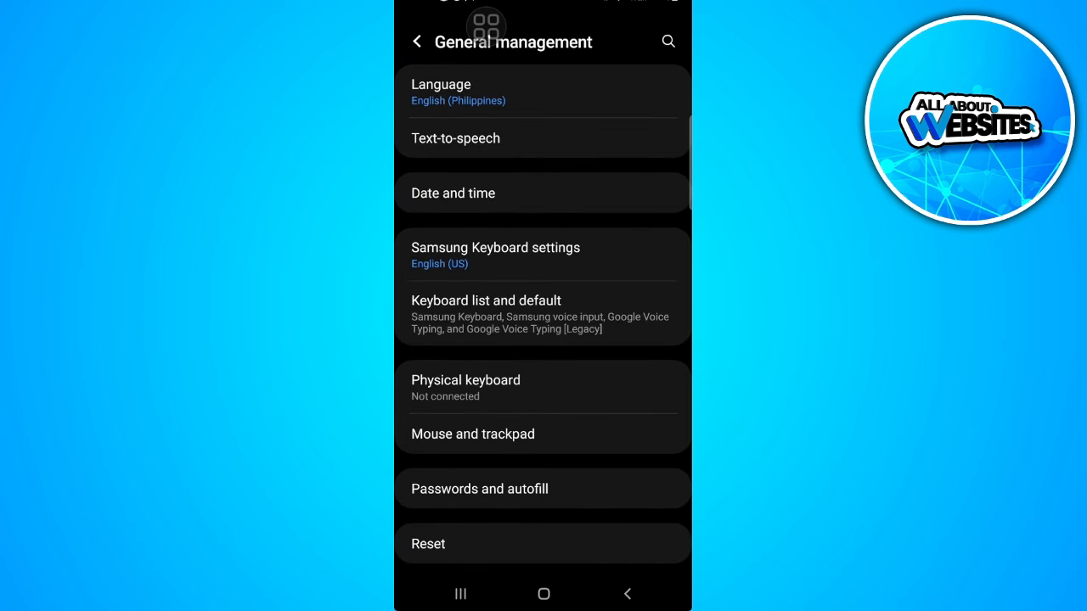